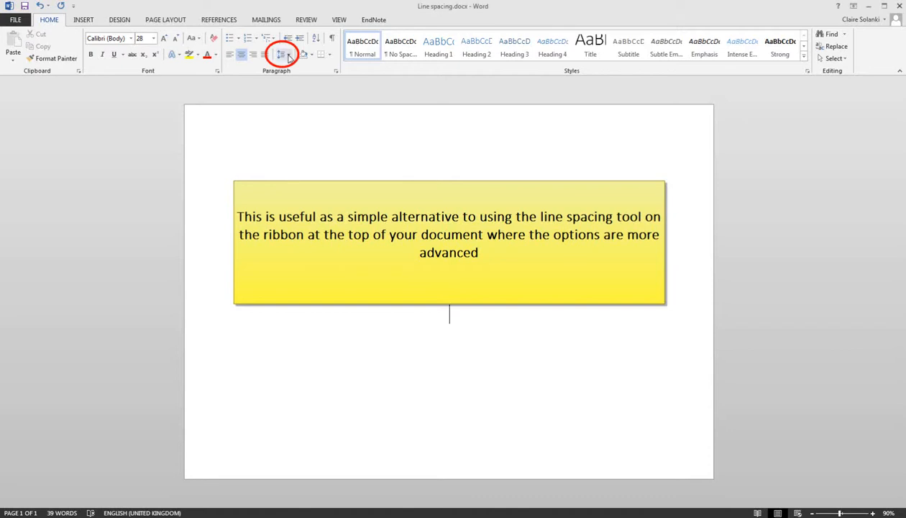
left_click(283, 54)
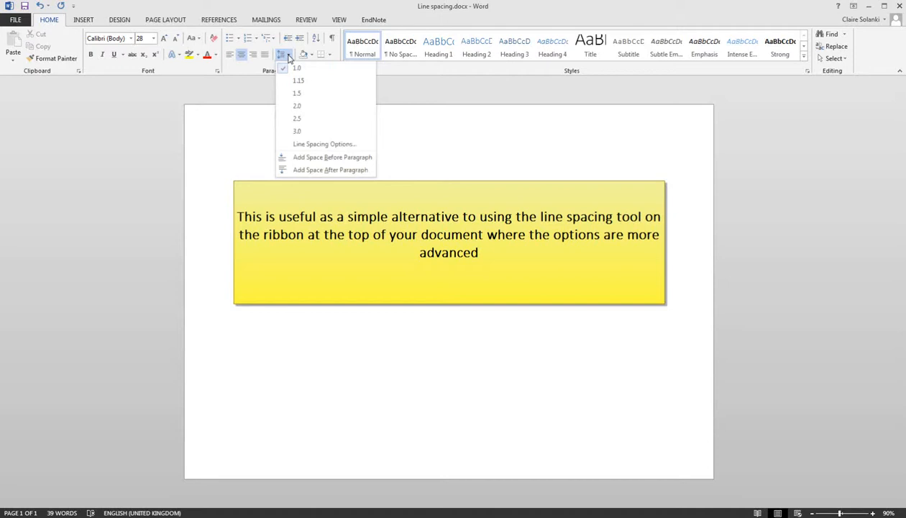
left_click(324, 144)
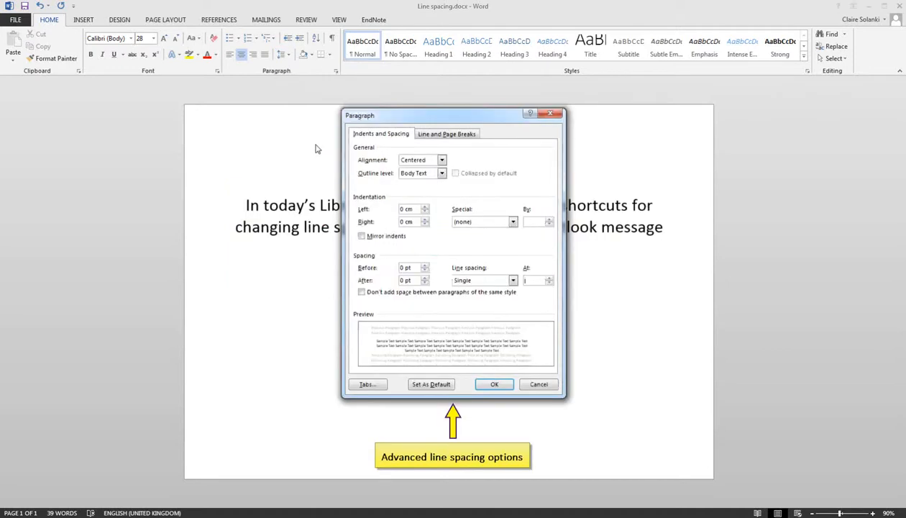
left_click(538, 384)
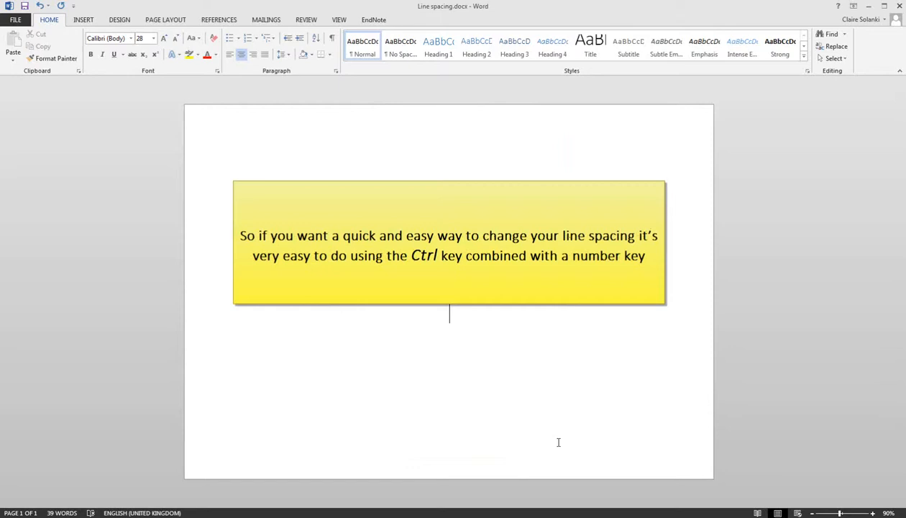